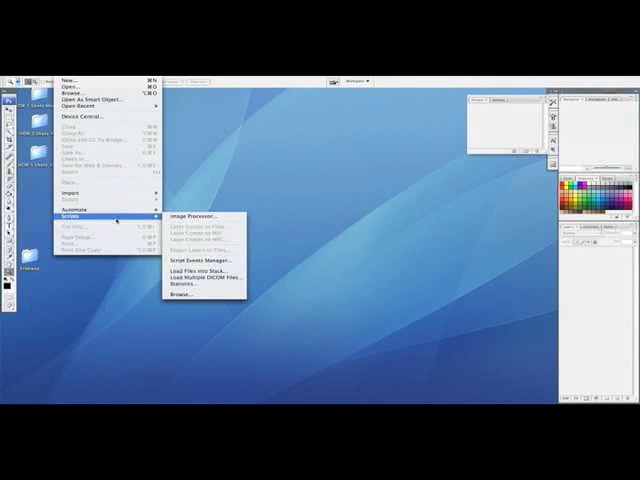
mouse_move(200, 269)
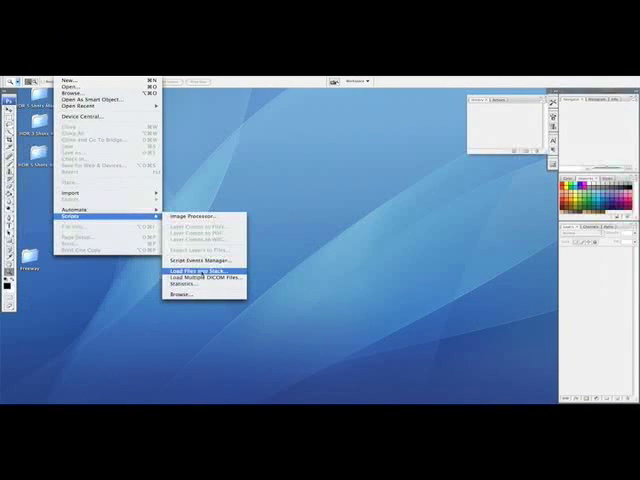
Step: Start the Load Files into Stack script from File > Scripts
click(198, 270)
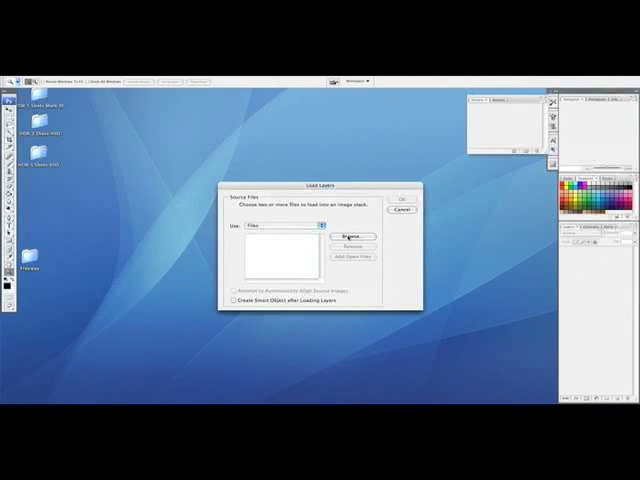
Step: Browse to Desktop > Freeway and select the whole run of CR2 freeway photos as stack sources
click(351, 237)
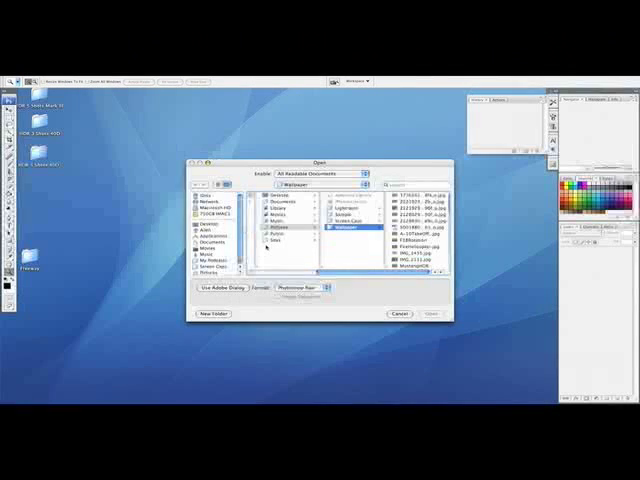
click(201, 222)
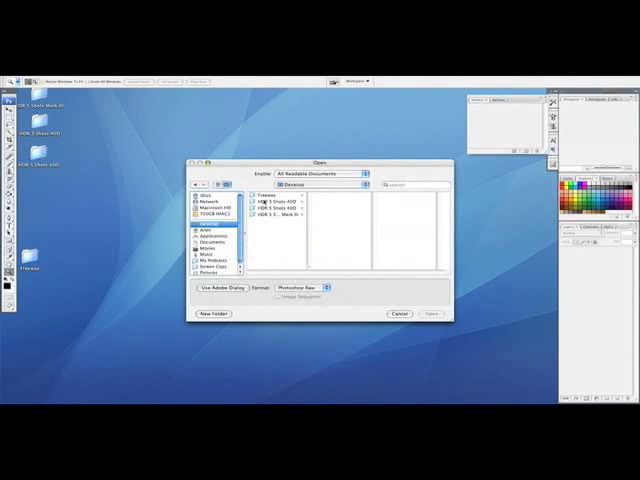
click(263, 193)
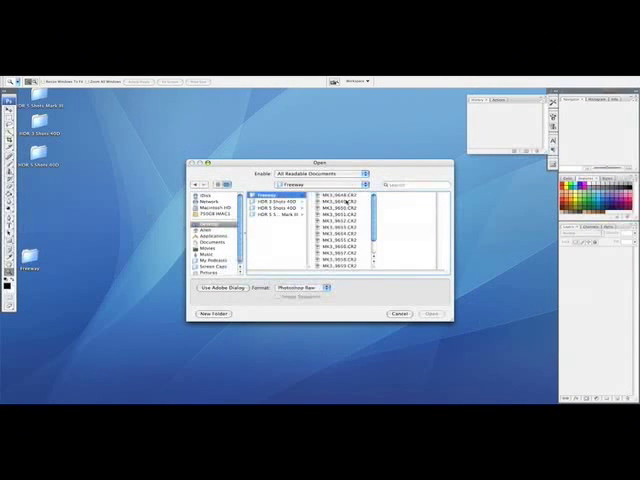
click(335, 197)
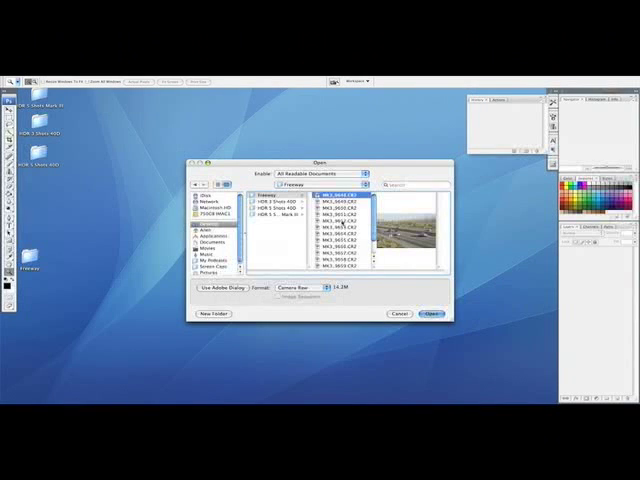
scroll(down, 3)
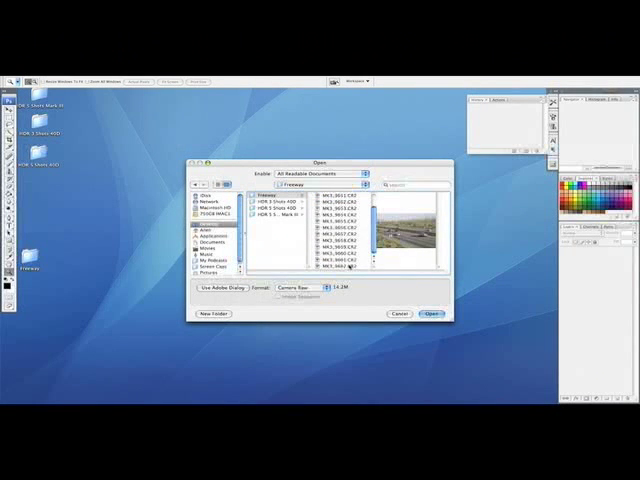
click(433, 313)
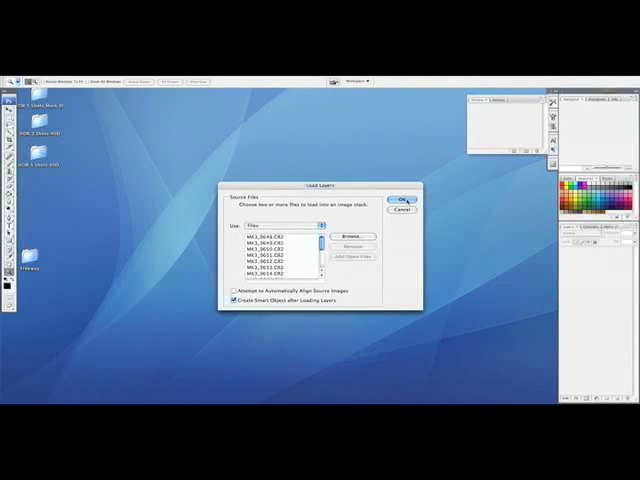
Step: Confirm the Load Layers dialog so the freeway photos build into one stacked smart object
click(404, 195)
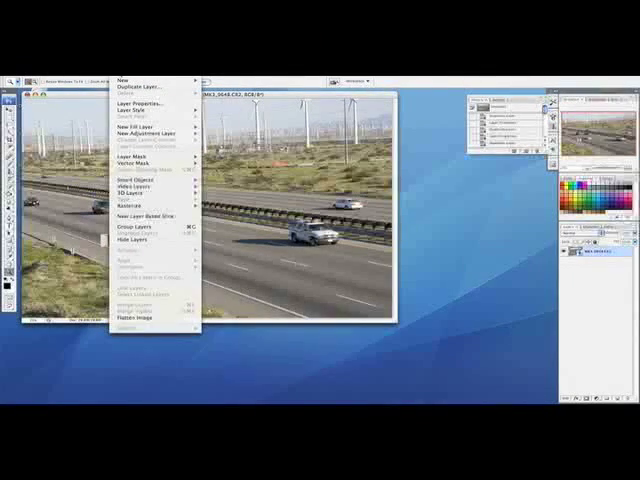
mouse_move(145, 159)
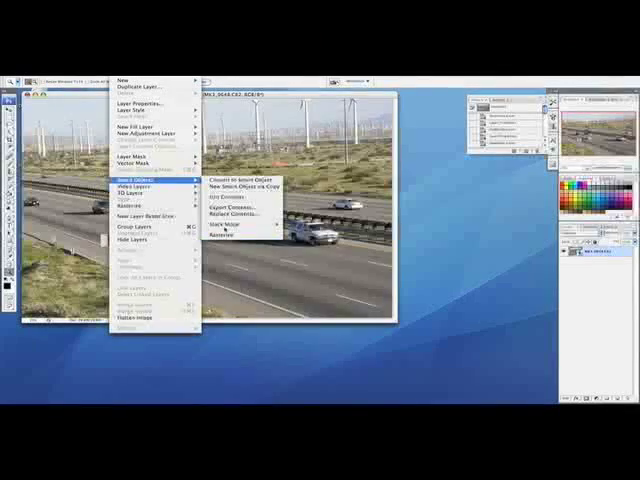
mouse_move(235, 227)
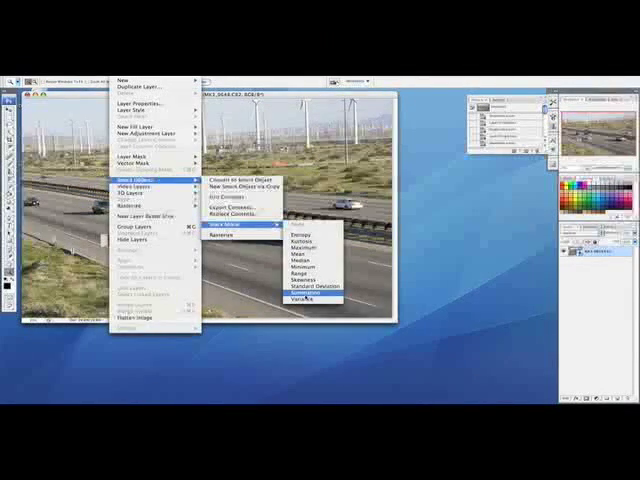
mouse_move(305, 262)
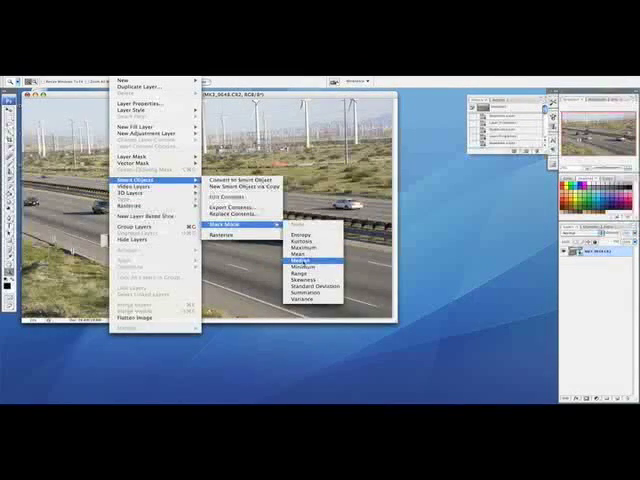
Step: Set the freeway smart object's stack mode to Median
click(305, 258)
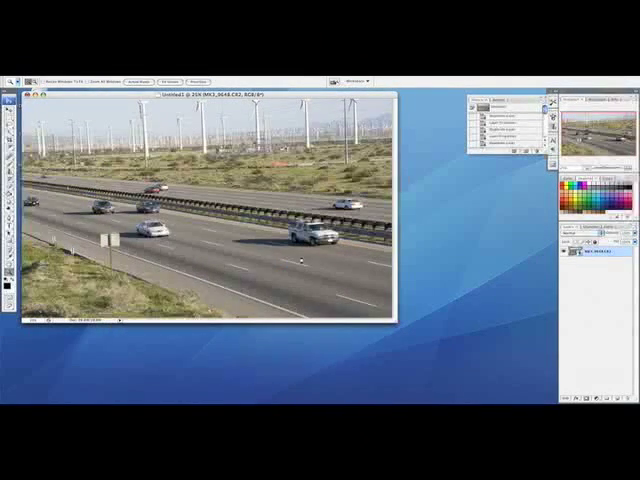